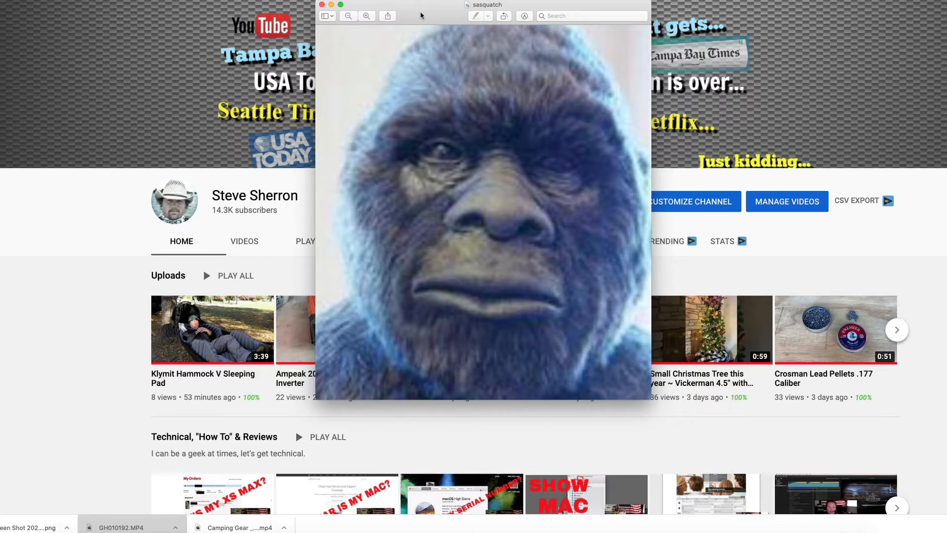
mouse_move(427, 16)
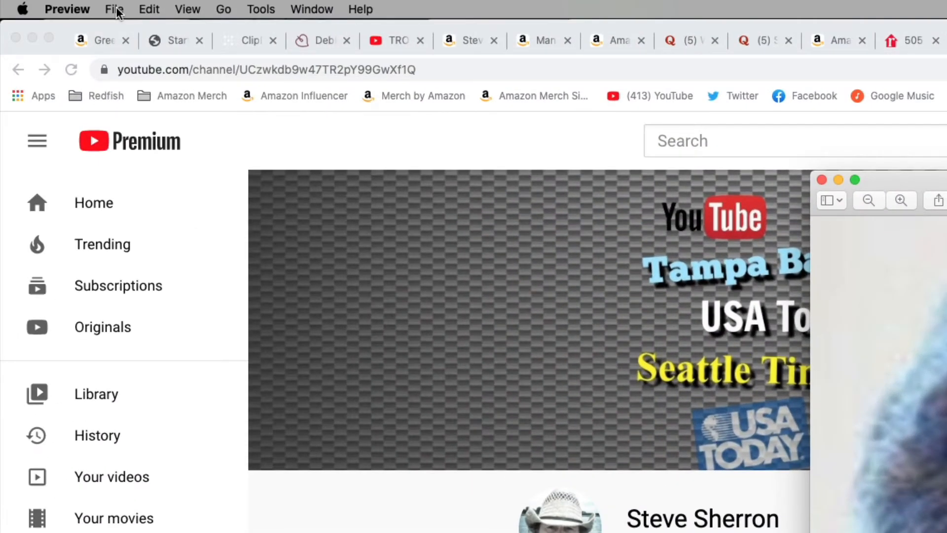
- Choose Export as PDF from the File menu for the sasquatch image
left_click(114, 9)
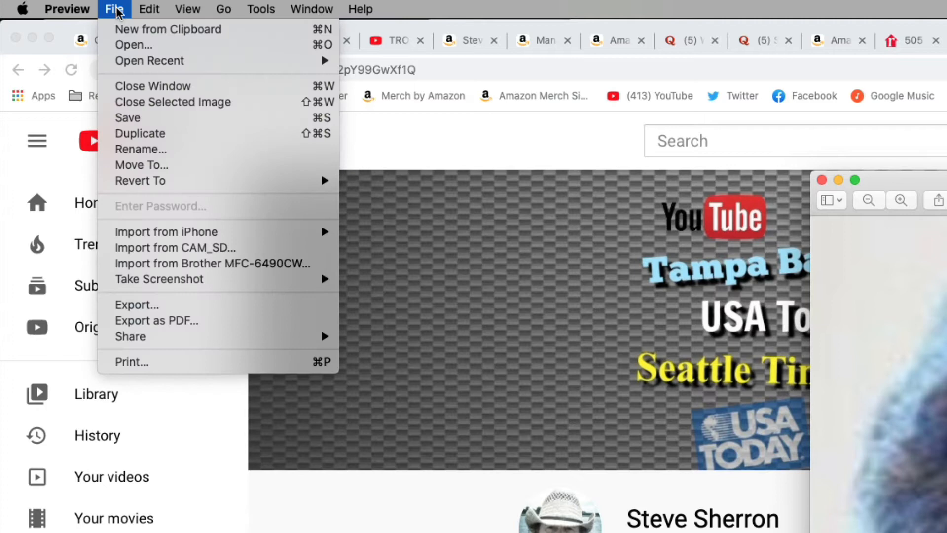
mouse_move(184, 326)
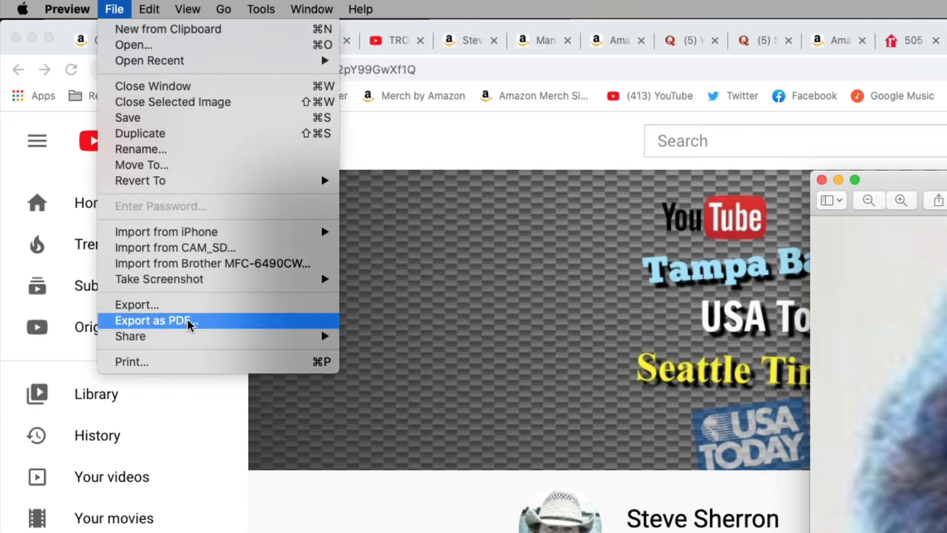
left_click(153, 319)
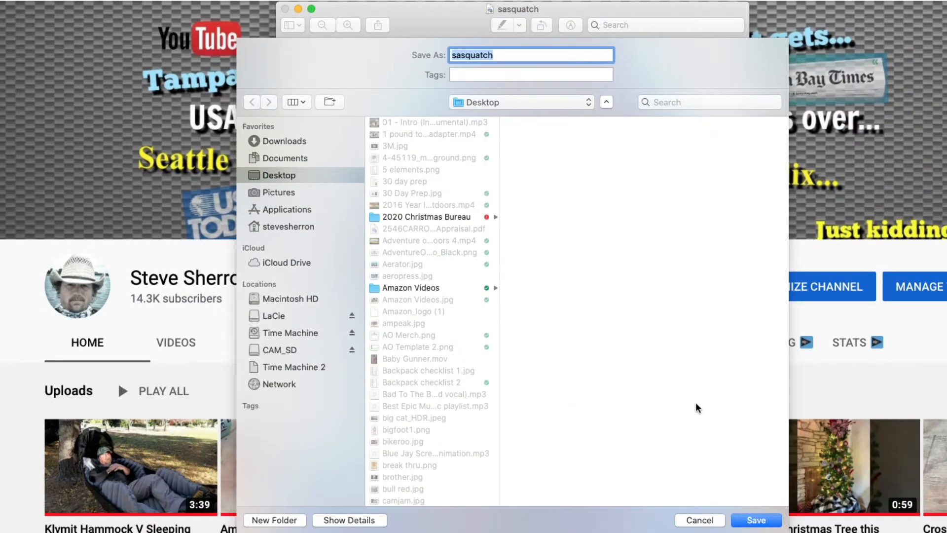
- Save the PDF as sasquatch on the Desktop
left_click(756, 520)
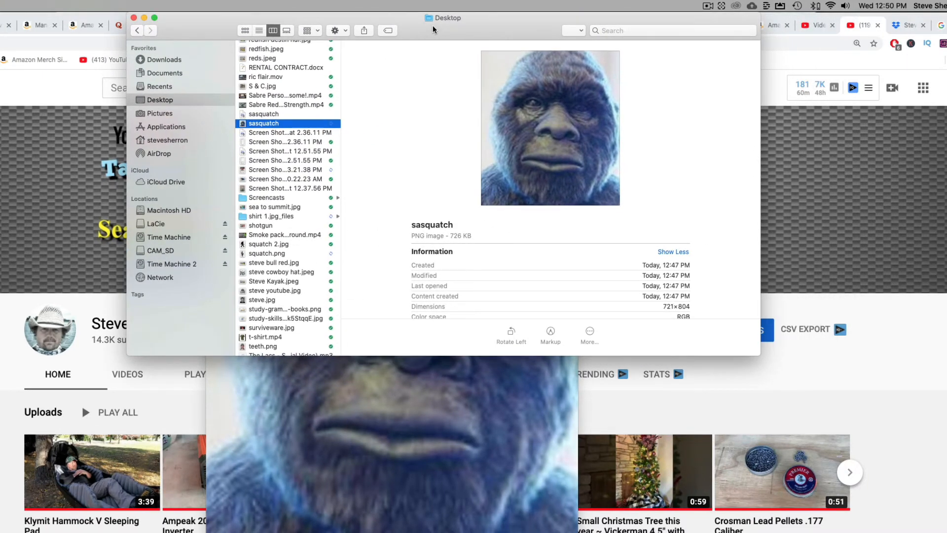
mouse_move(414, 231)
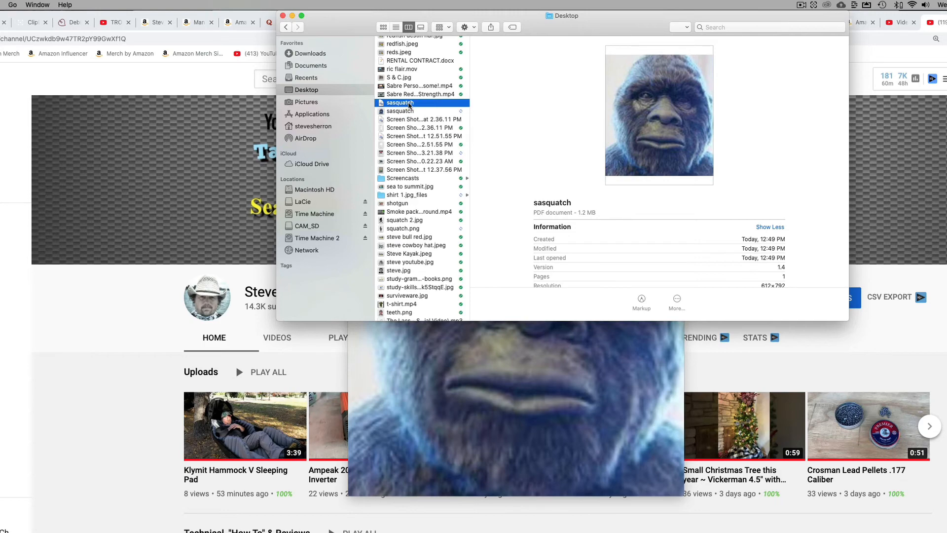
- Open the newly saved sasquatch PDF from the Desktop in Preview
double_click(399, 101)
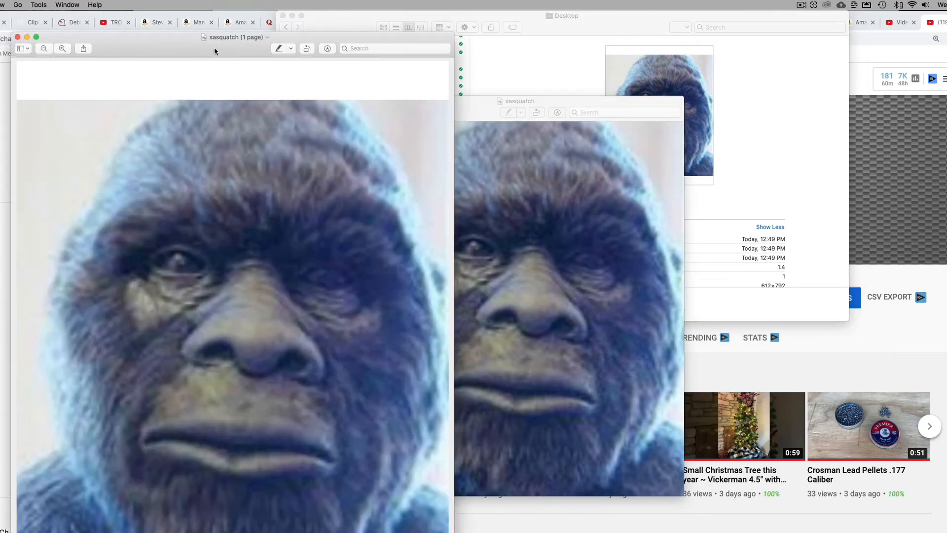